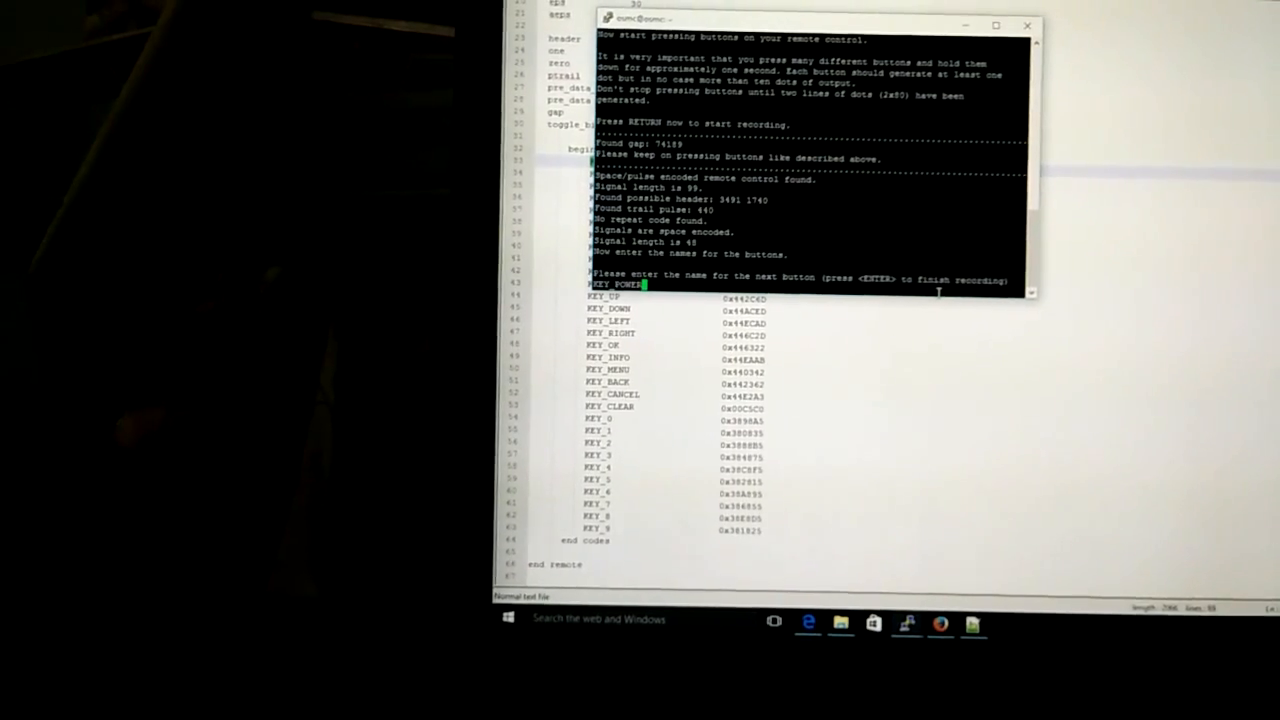
Name the recorded power button KEY_POWER in the irrecord session.
{"action": "key", "text": "Return"}
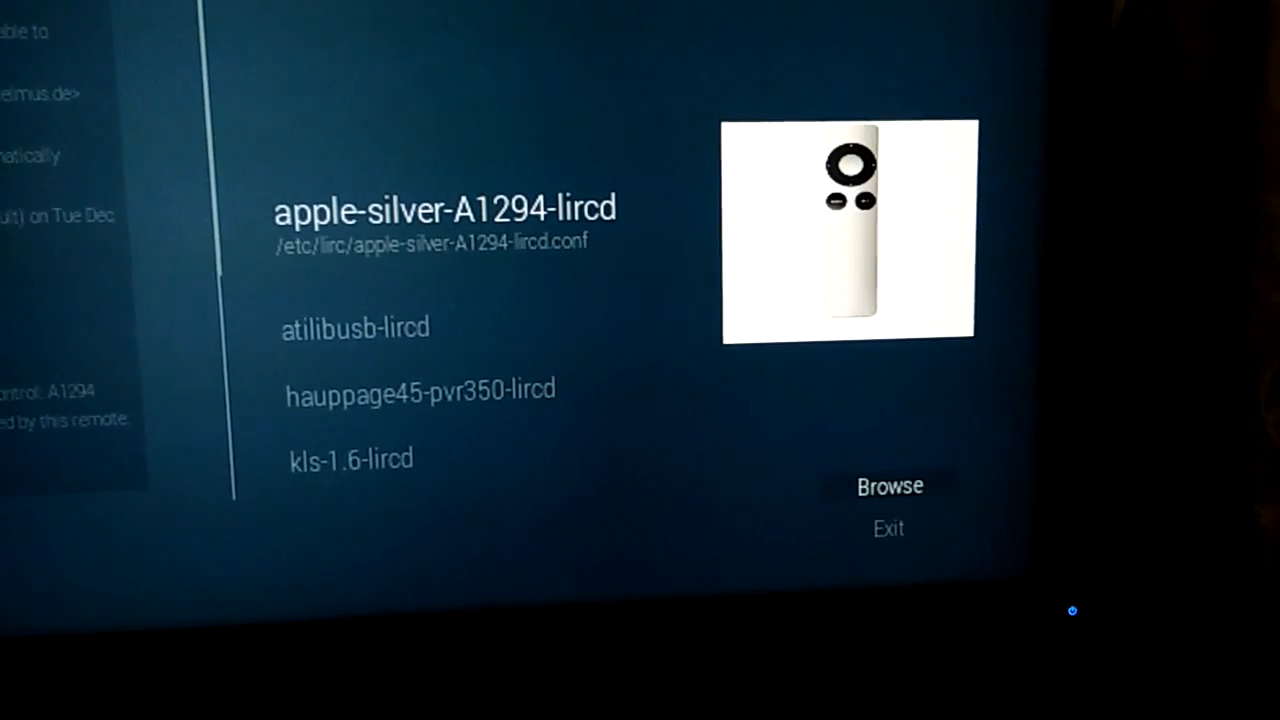
Browse for a custom remote file from OSMC's Remotes settings.
{"action": "left_click", "coordinate": [888, 486]}
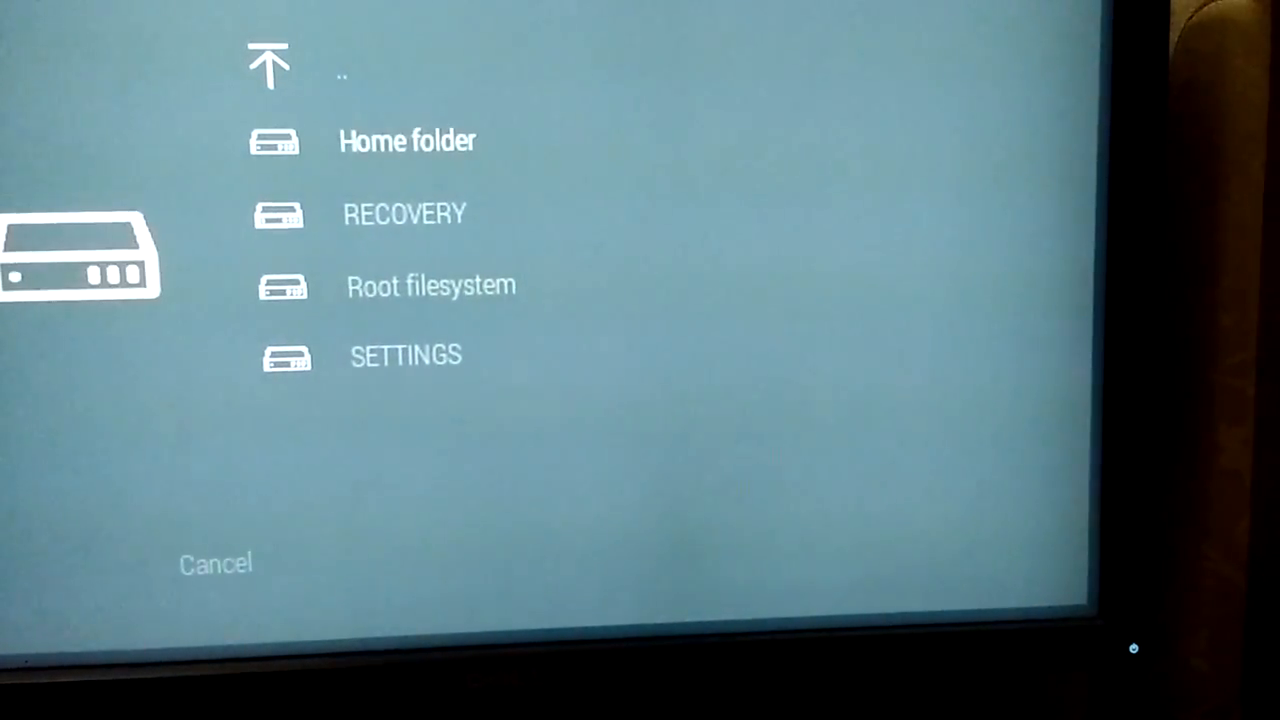
Choose the recorded lircd.conf file from the Home folder.
{"action": "left_click", "coordinate": [408, 140]}
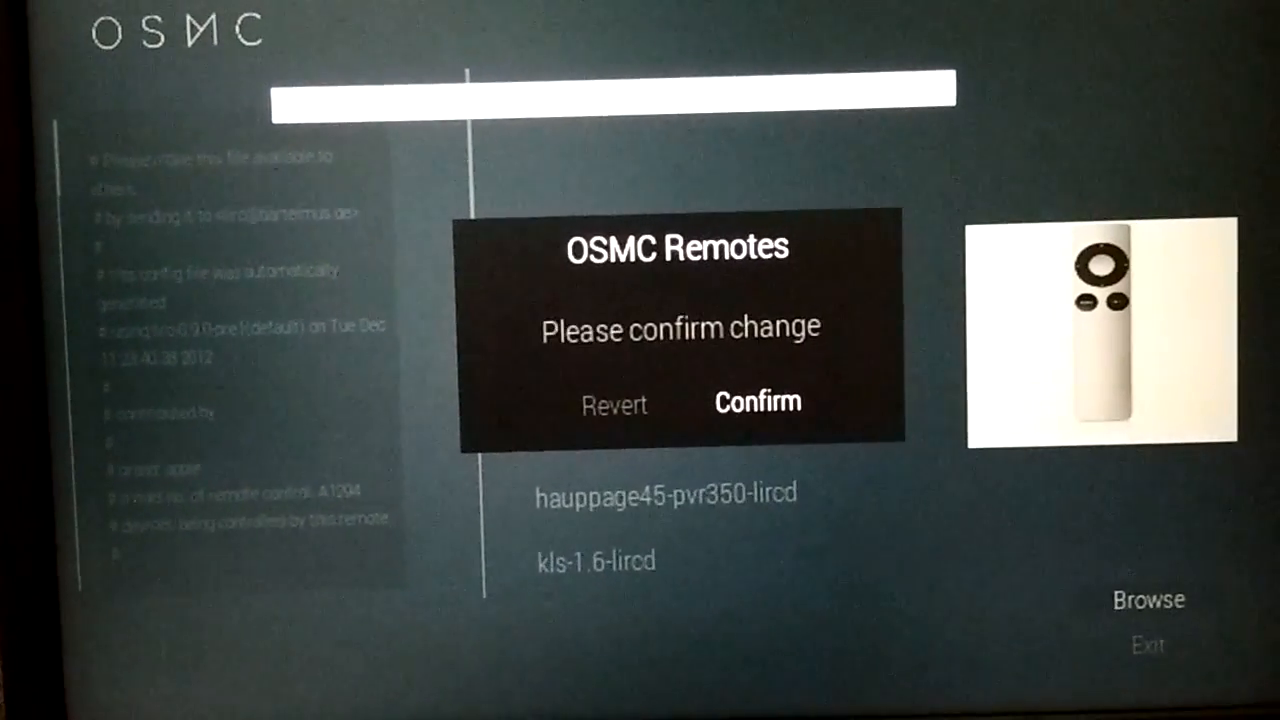
Confirm the change to the new remote configuration in the Remotes prompt.
{"action": "left_click", "coordinate": [756, 400]}
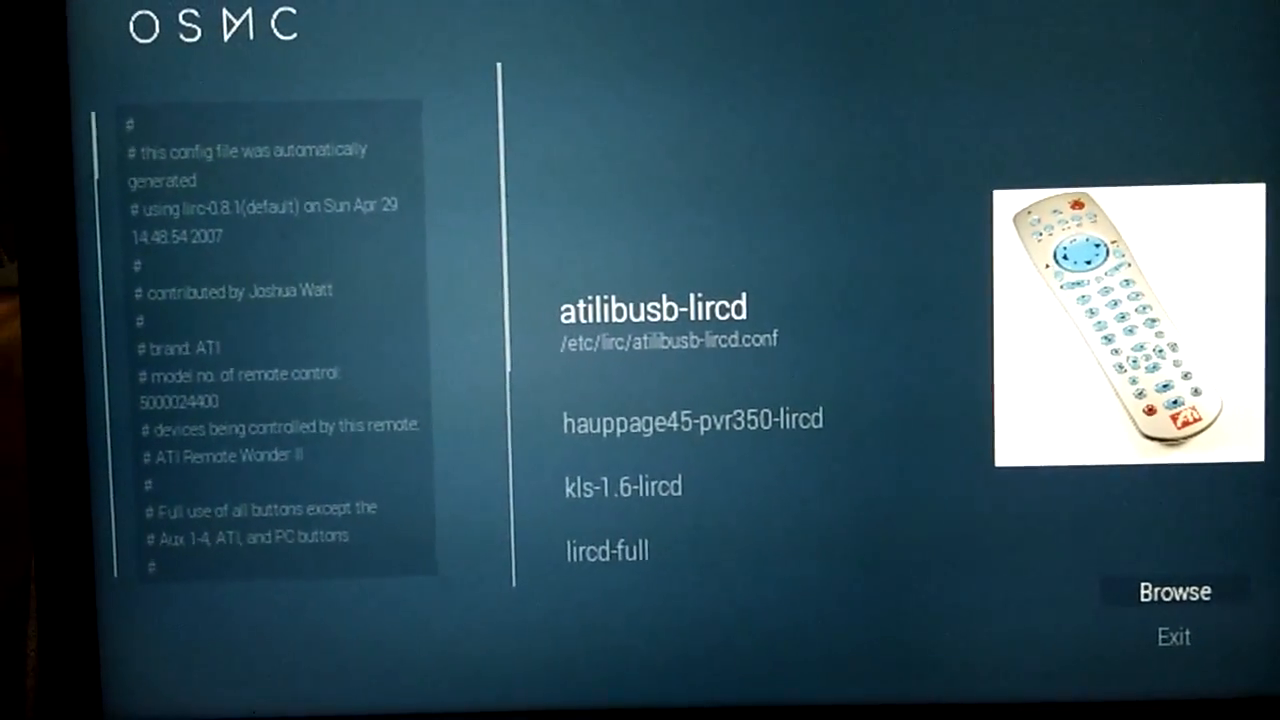